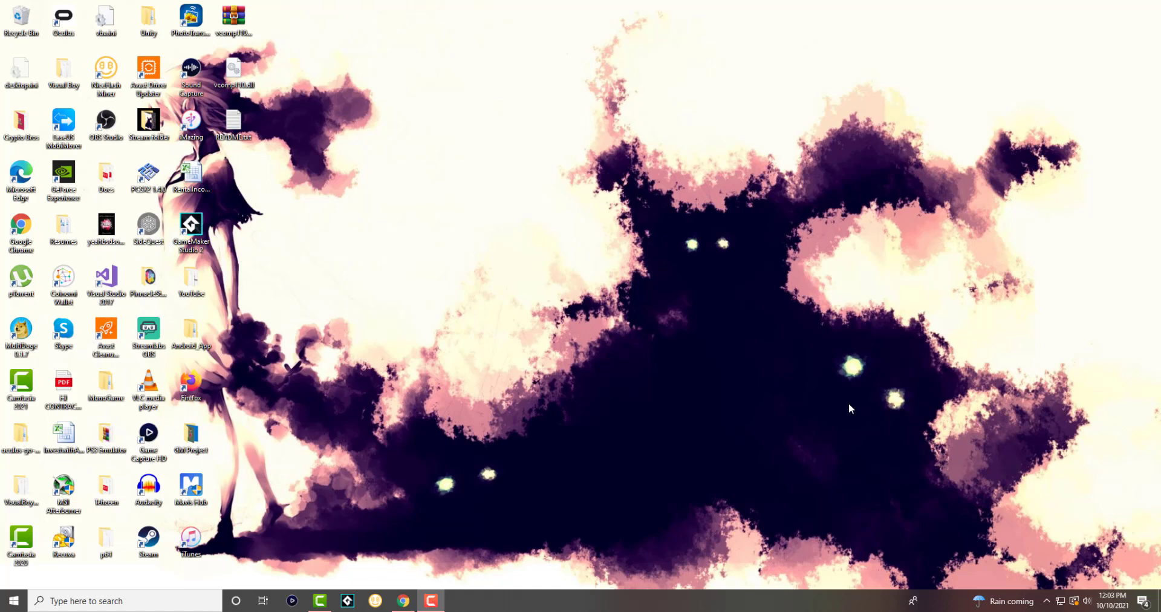
mouse_move(521, 303)
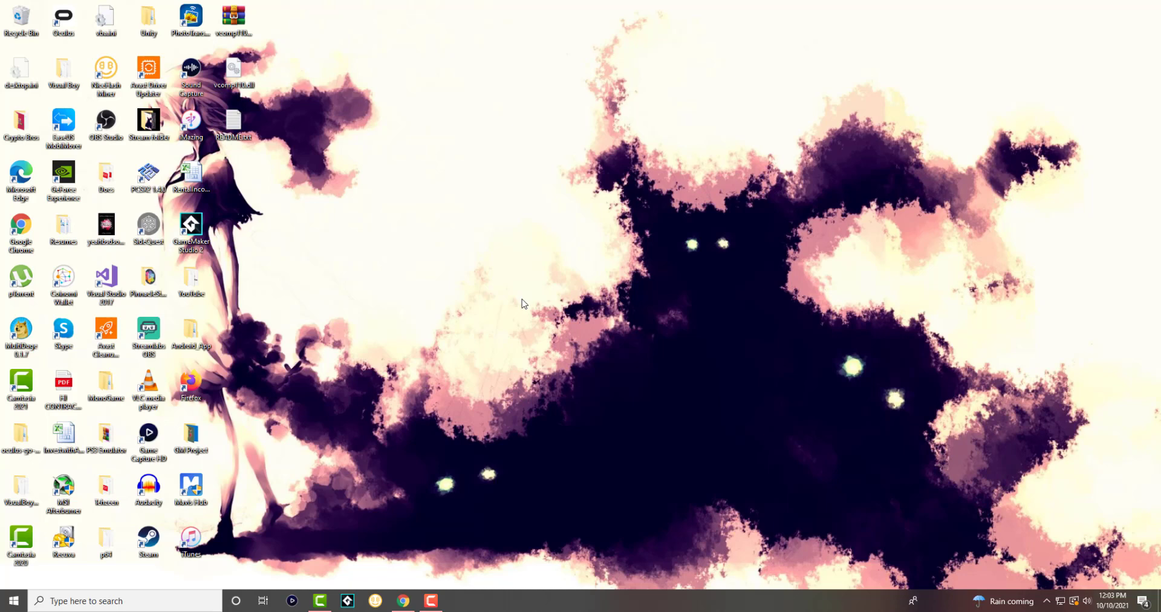
Search 'task' from the taskbar and launch Task Manager.
right_click(573, 596)
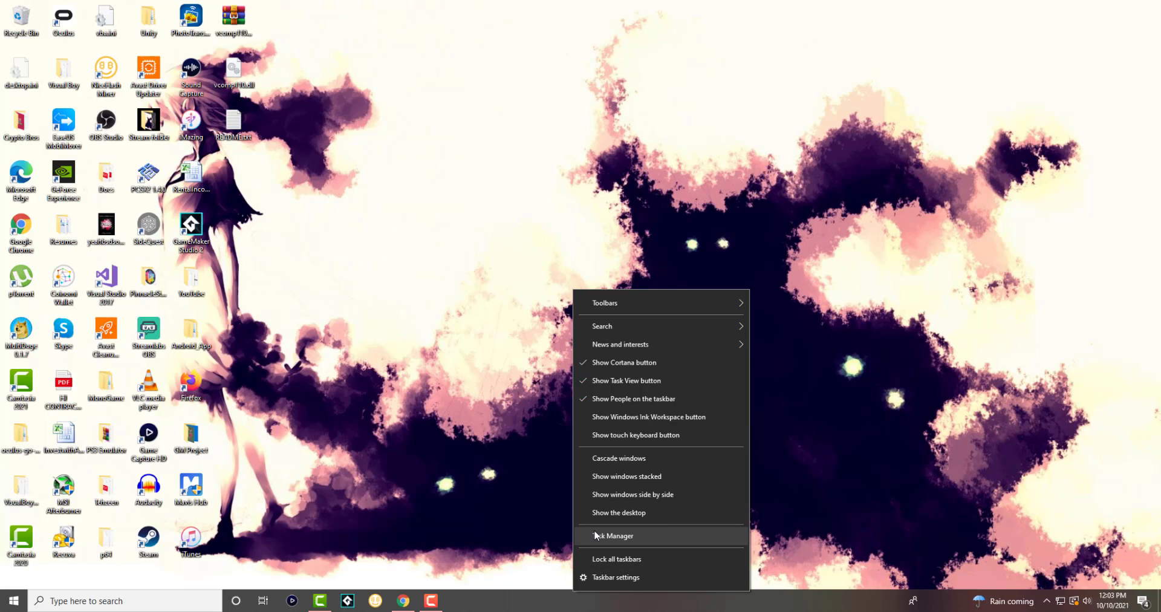
click(111, 600)
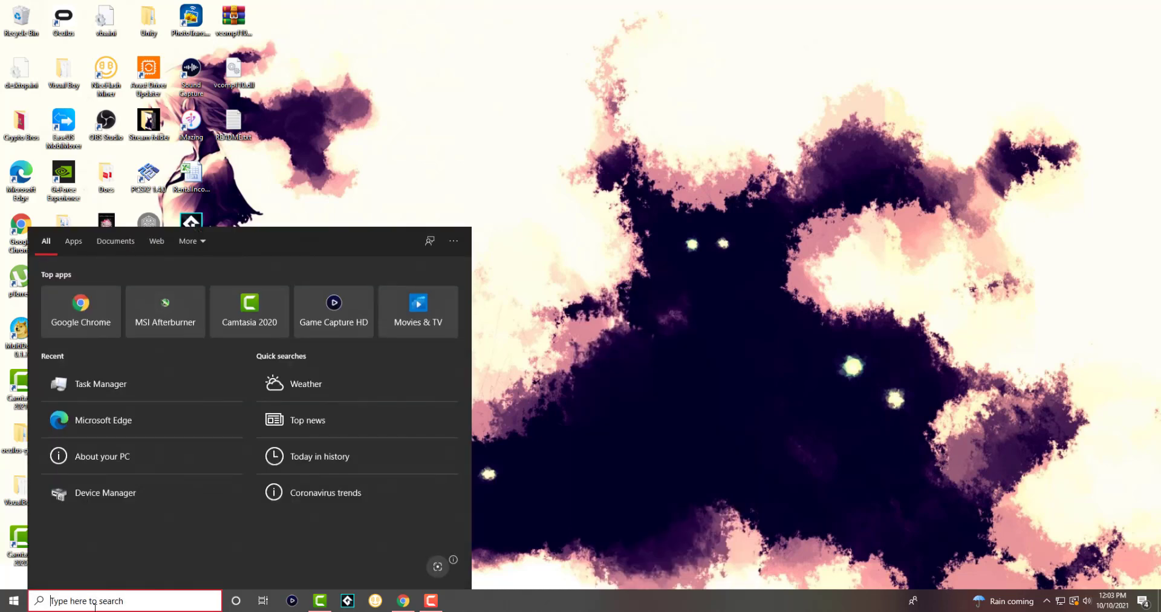
text(task)
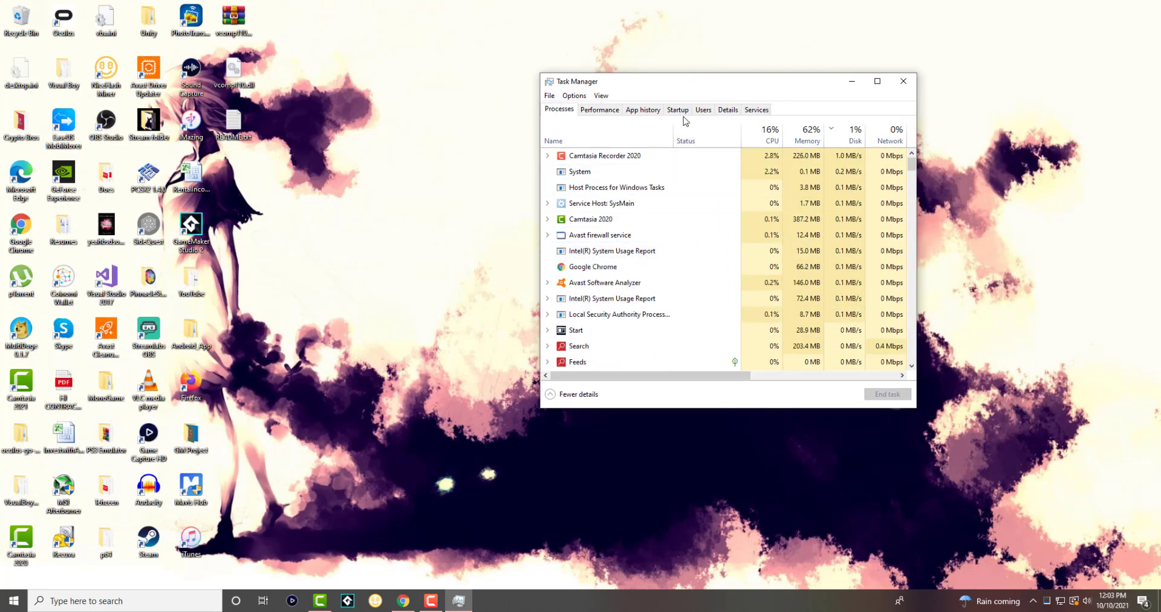
Go to the Details list and select the explorer.exe process.
click(703, 110)
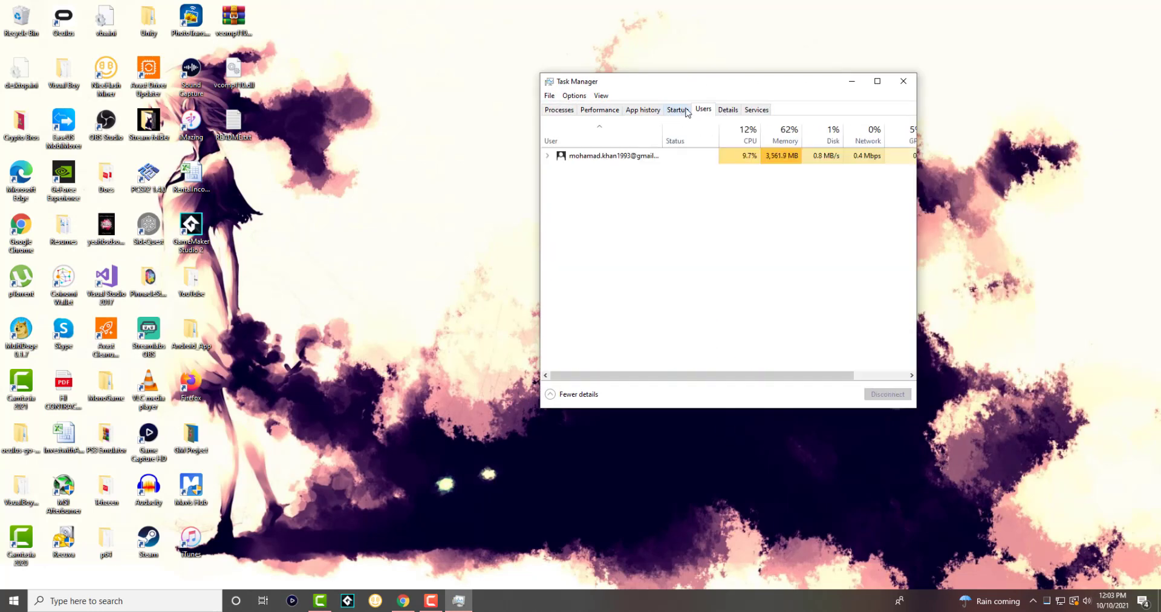
click(727, 110)
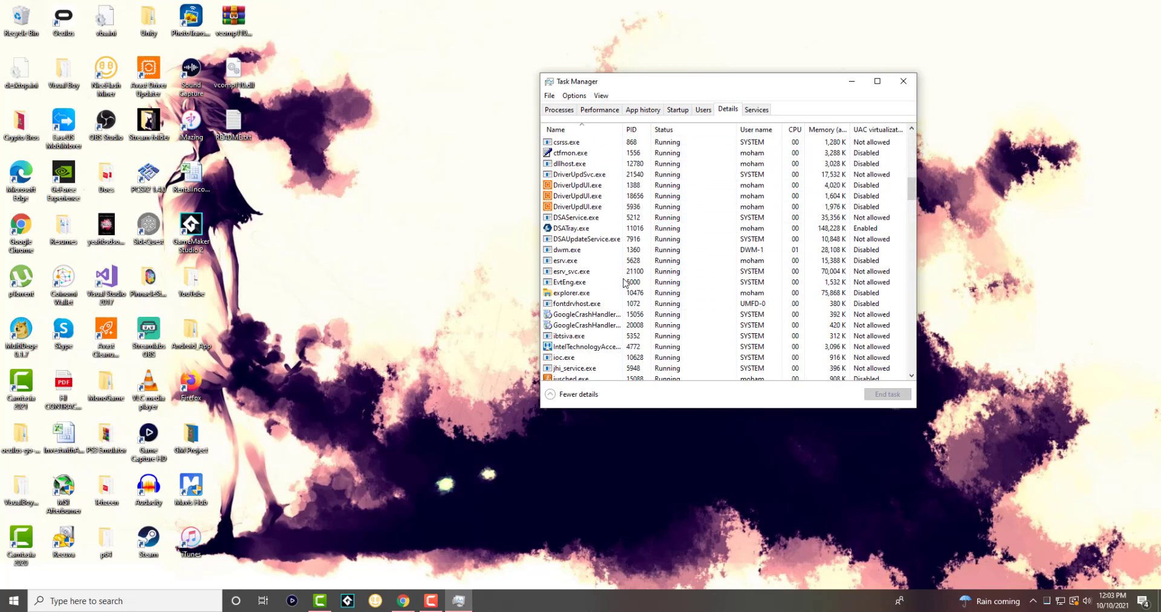
click(569, 228)
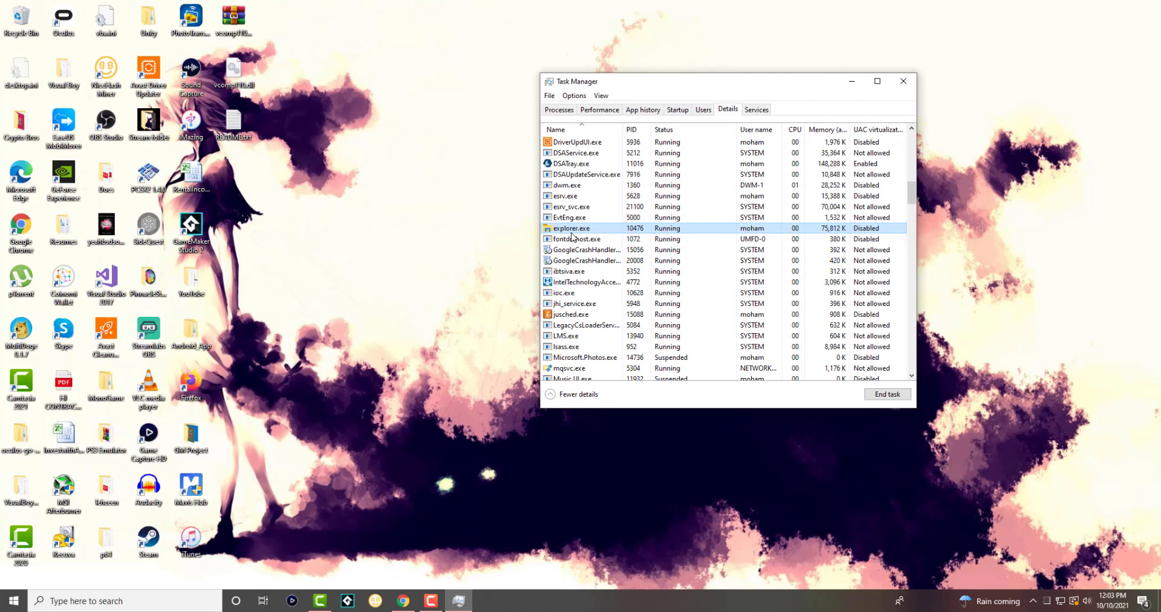
End the explorer.exe task, removing the desktop icons and taskbar.
right_click(570, 229)
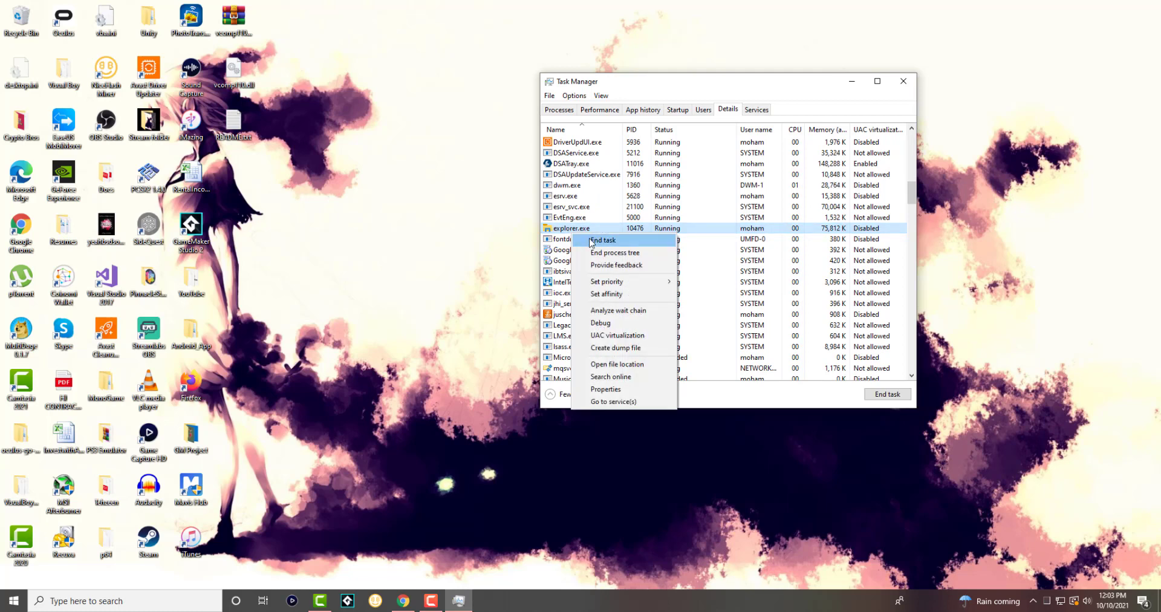
click(602, 239)
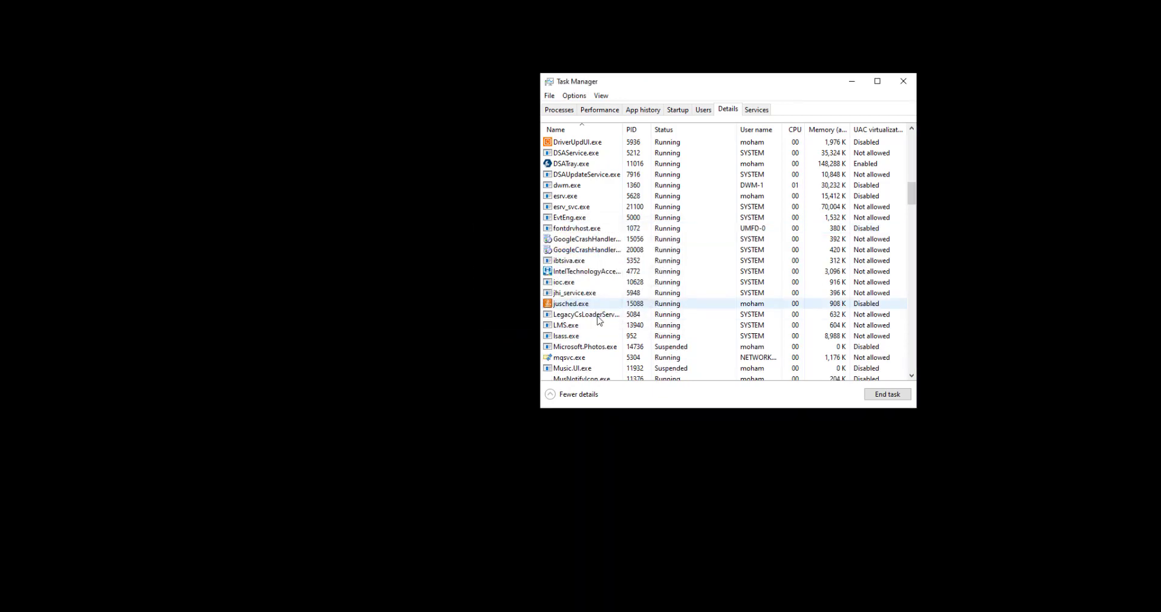
click(573, 293)
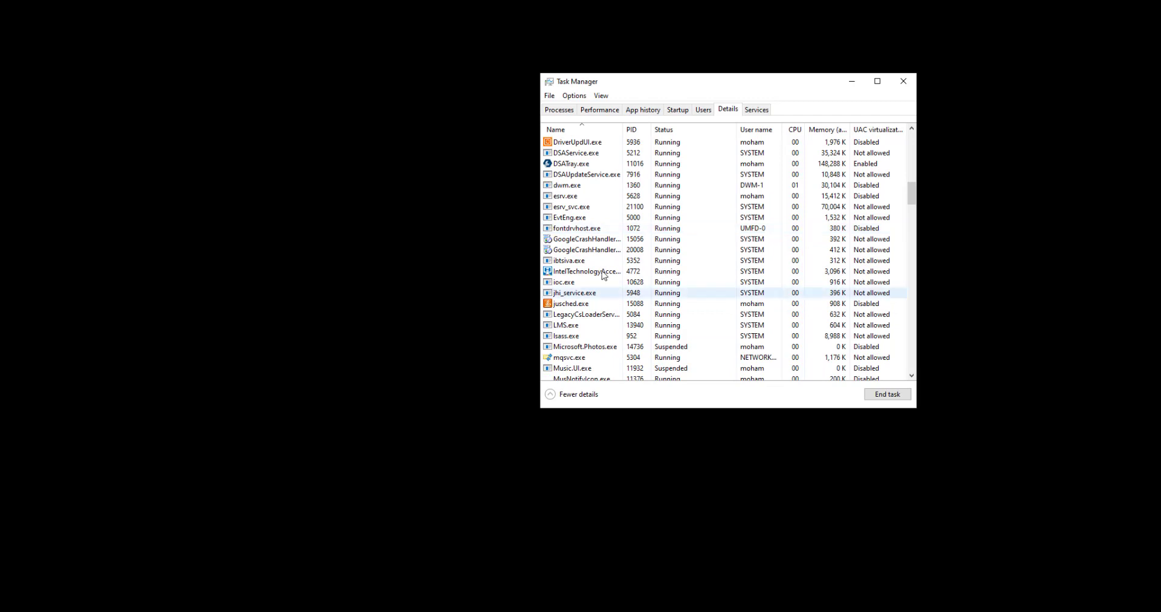
click(549, 95)
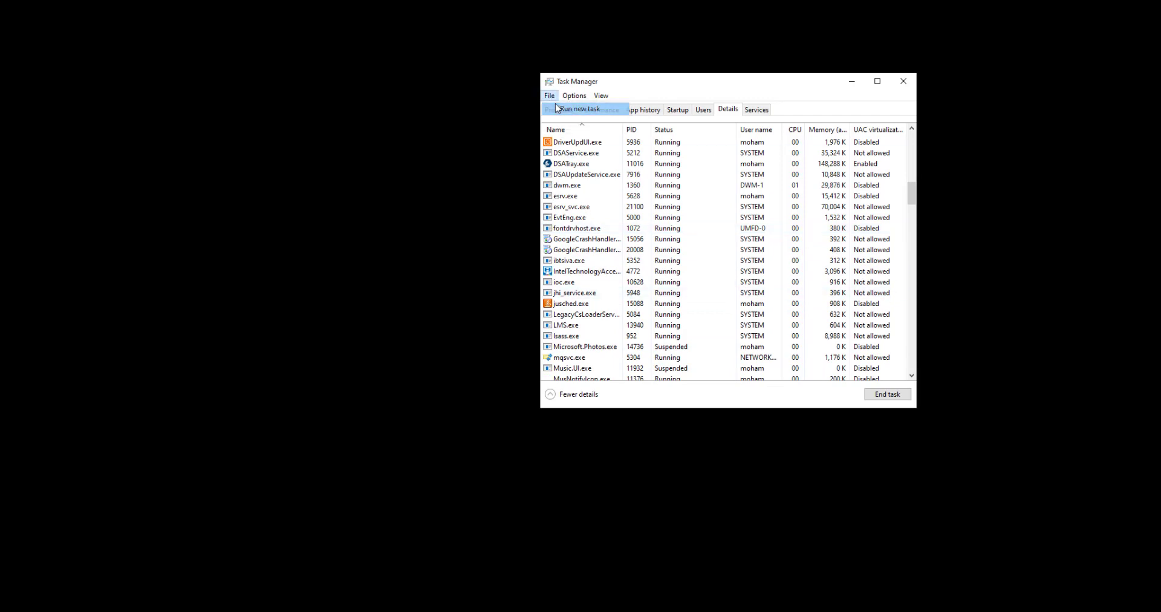
Run 'explorer' as a new task with 'Create this task with administrative privileges' ticked.
click(578, 109)
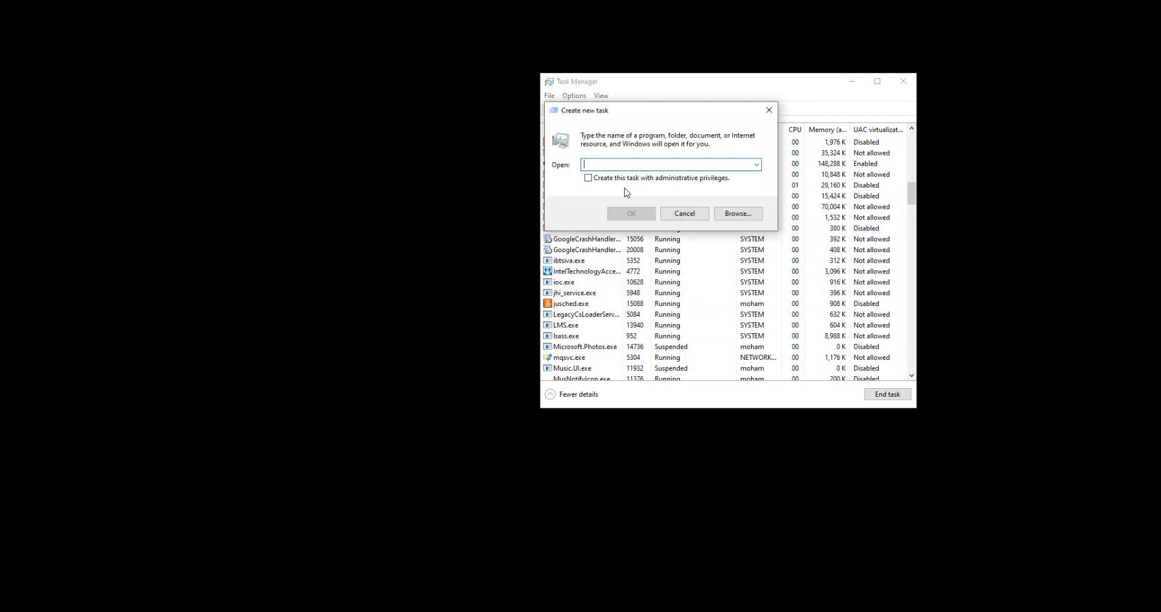
text(explorere)
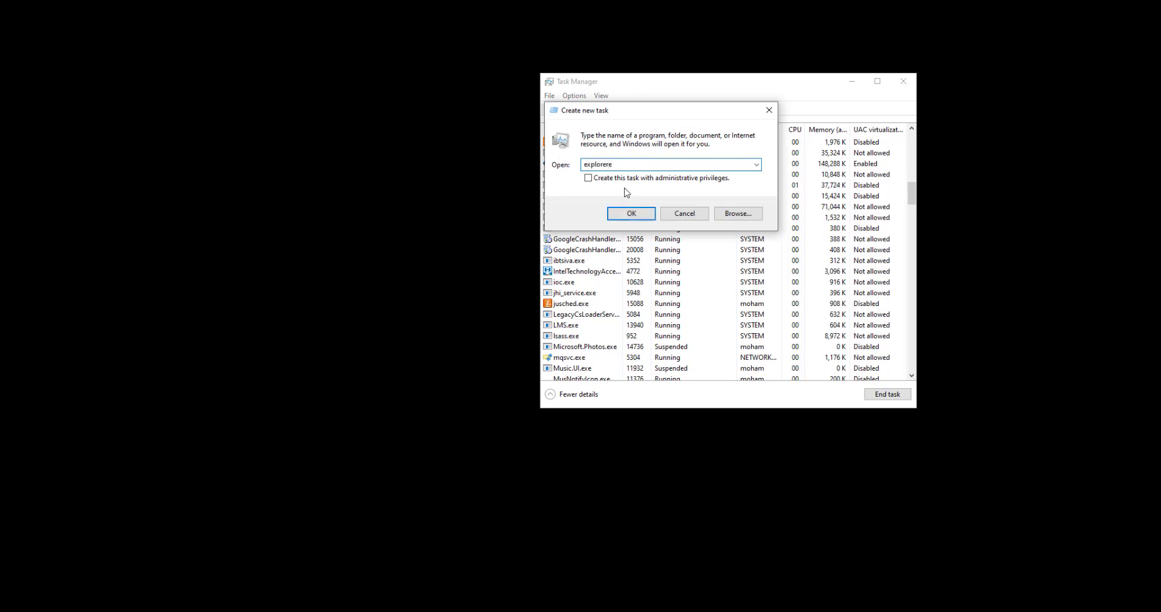
click(588, 178)
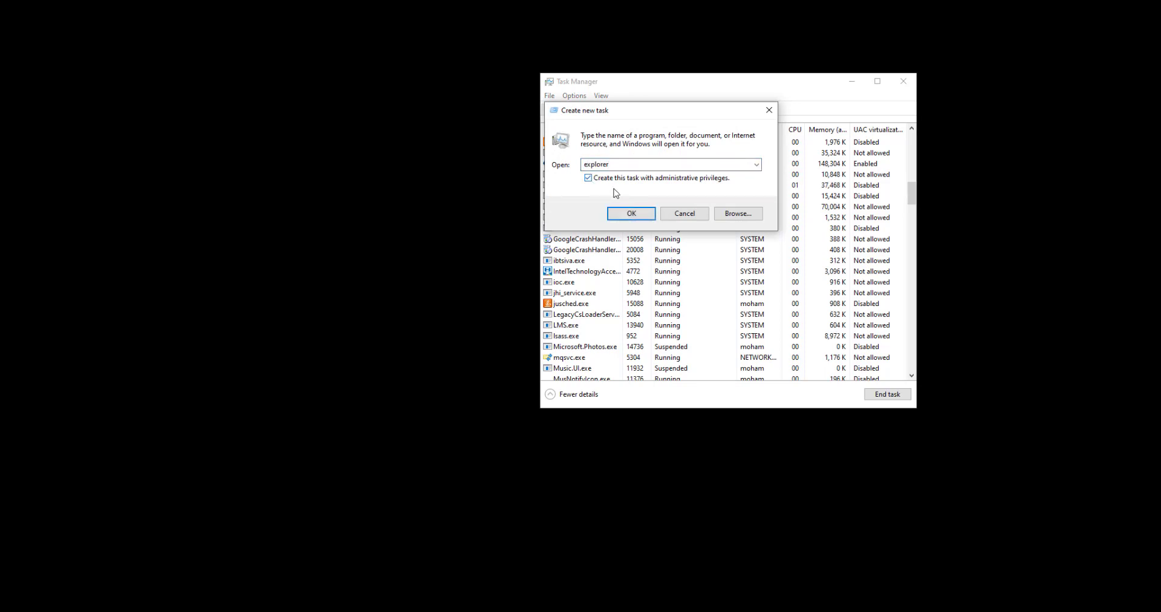
click(630, 213)
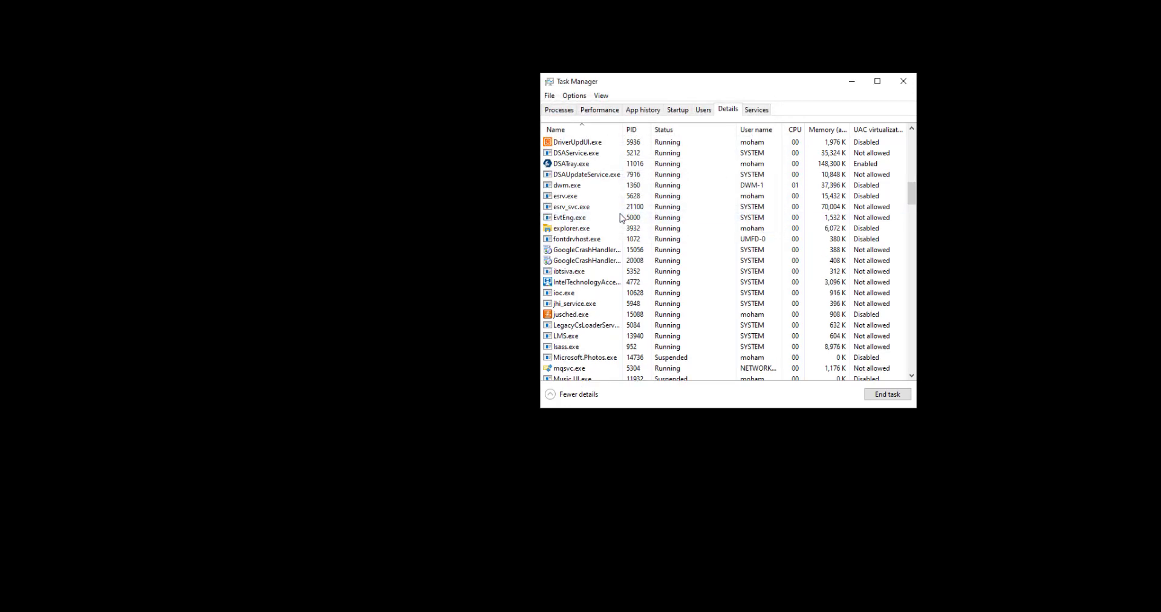
Confirm explorer.exe is running again in the Details list as the desktop returns.
click(585, 238)
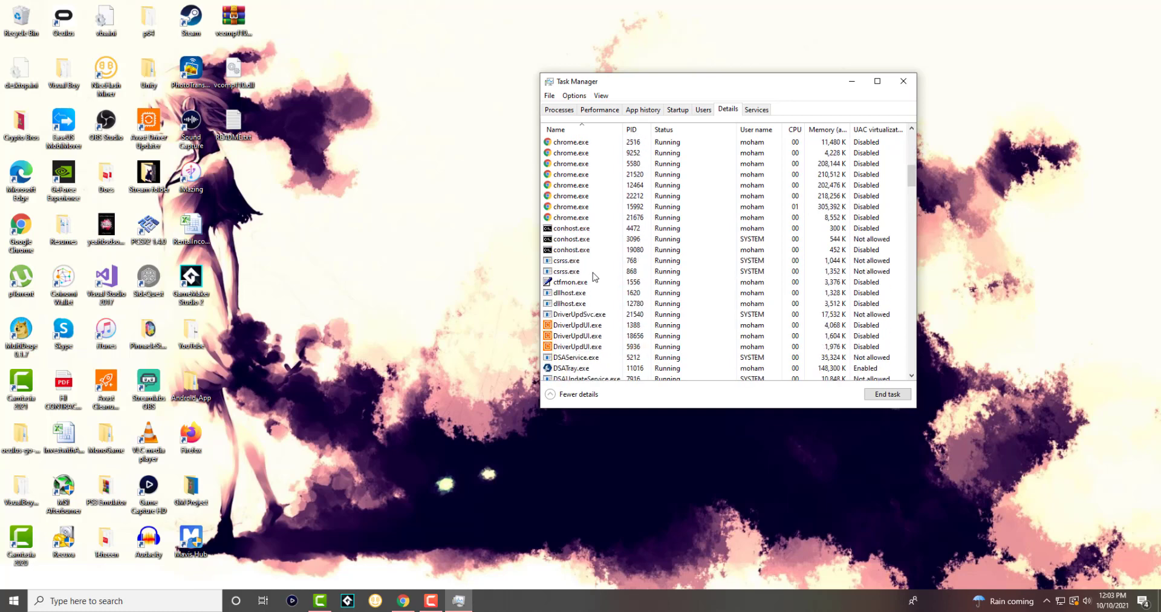
scroll(down, 3)
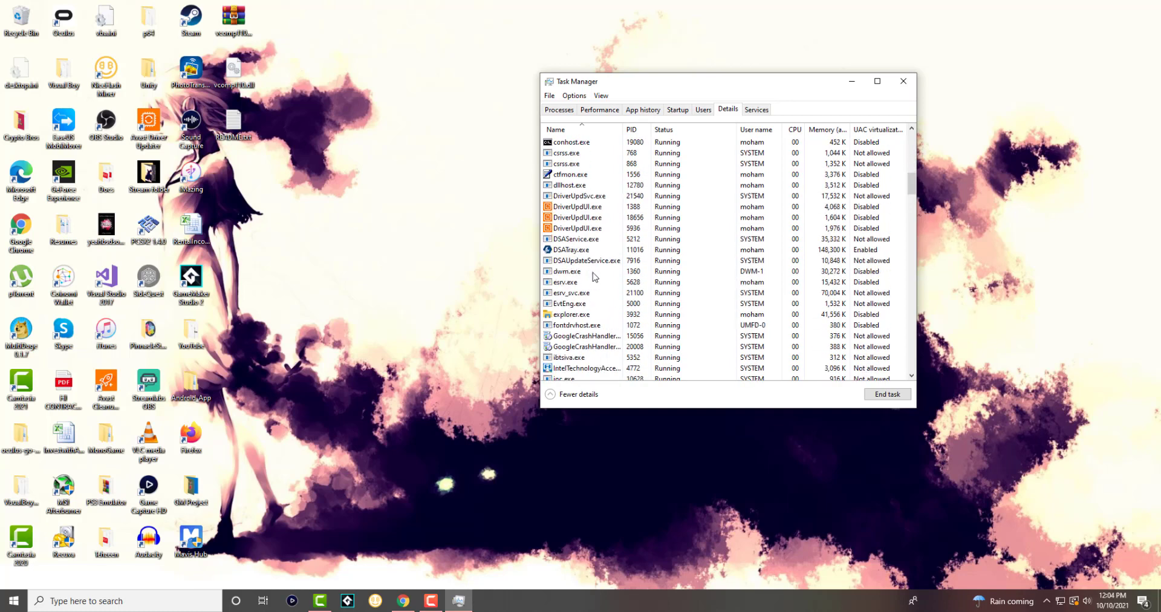